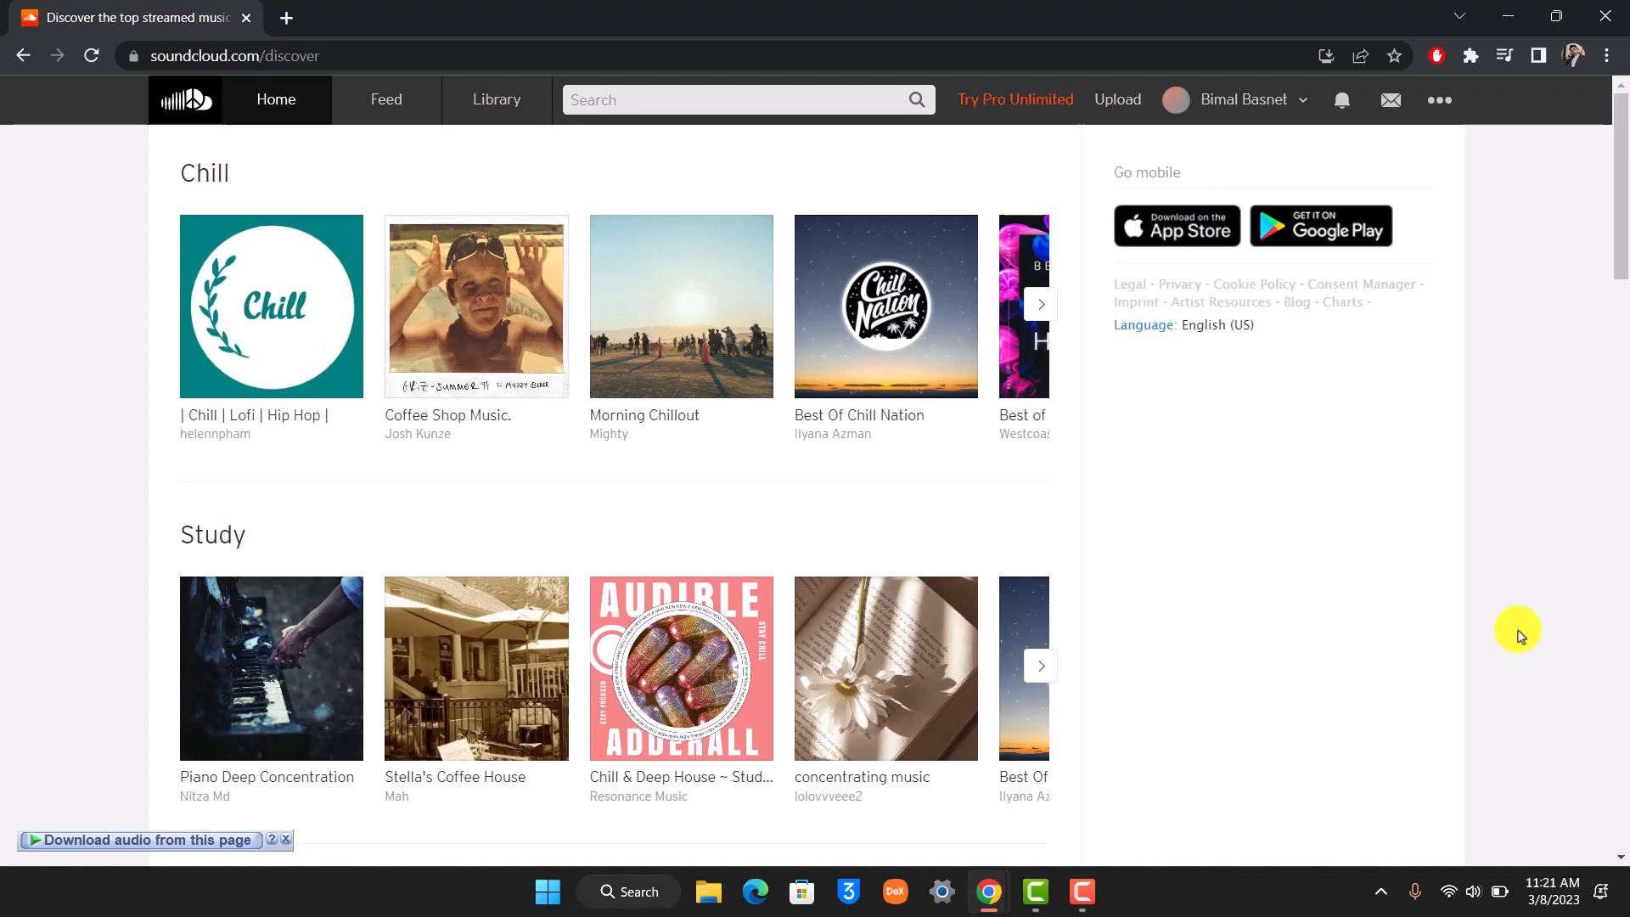
mouse_move(1310, 100)
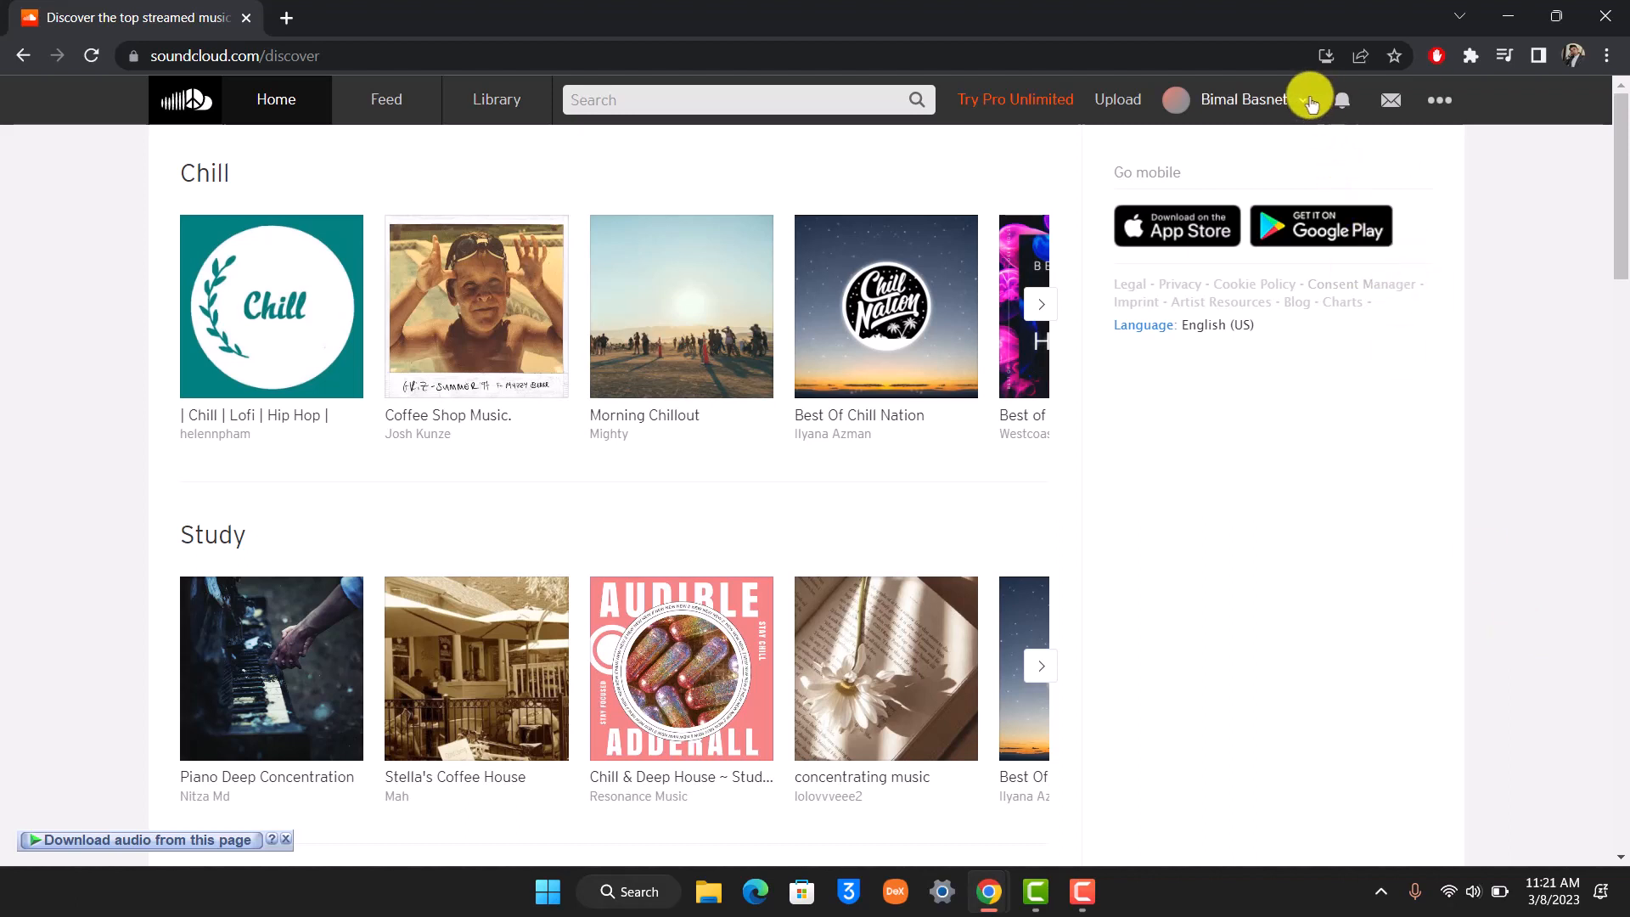
mouse_move(1542, 406)
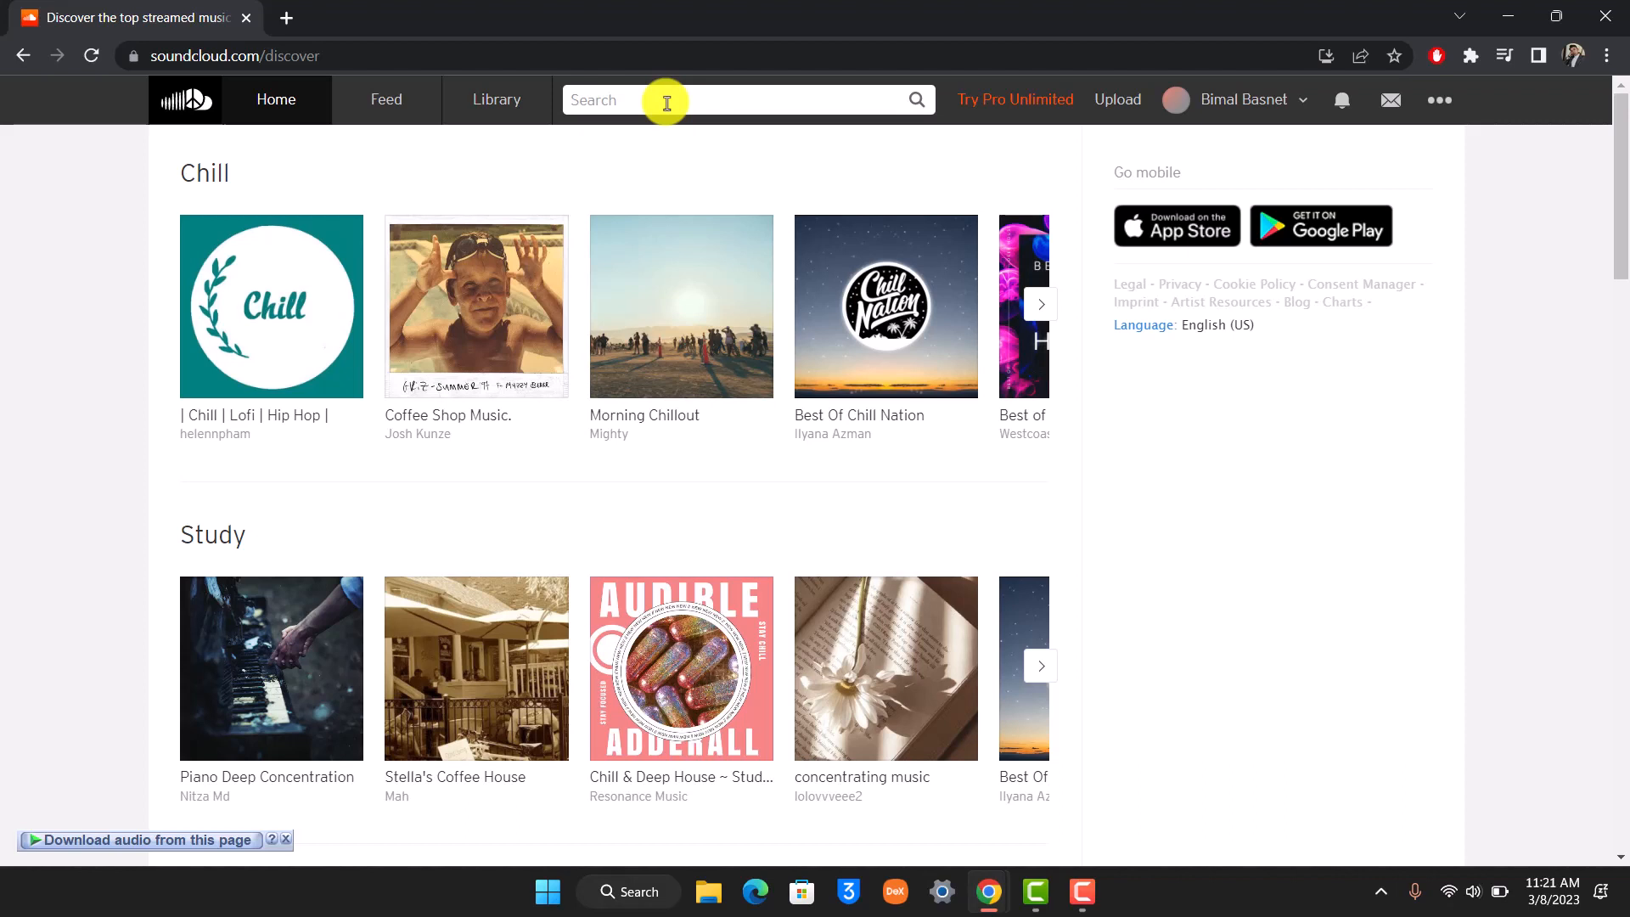
- Search 'peyruis gonna sing' and open the first result's free download link
text(peyruis gonna sing)
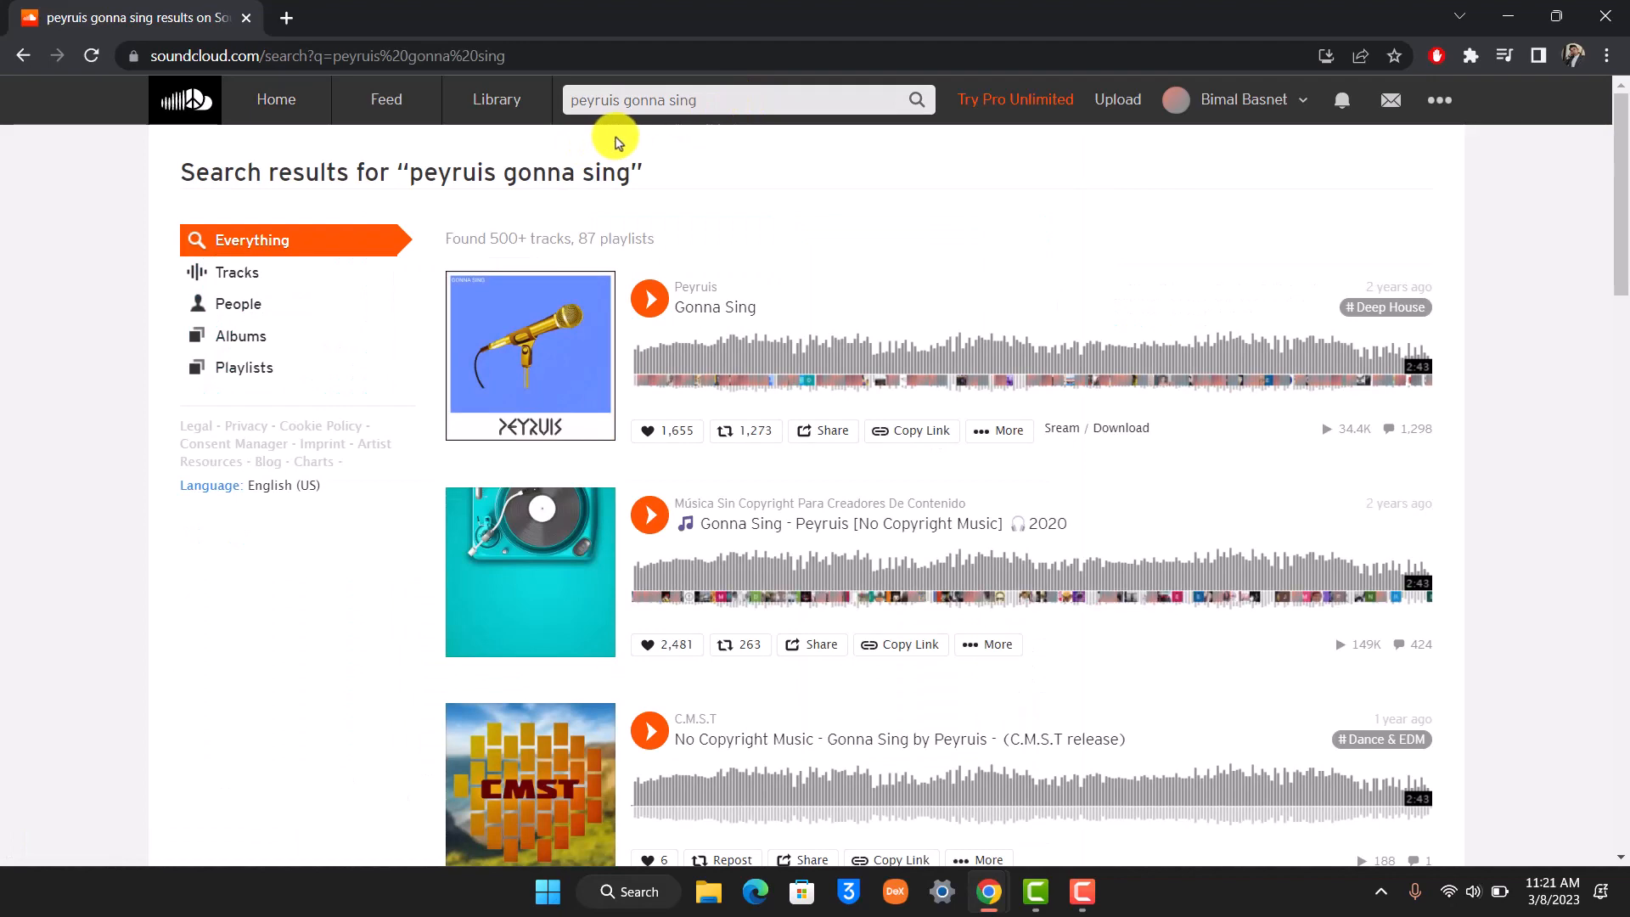
mouse_move(695, 287)
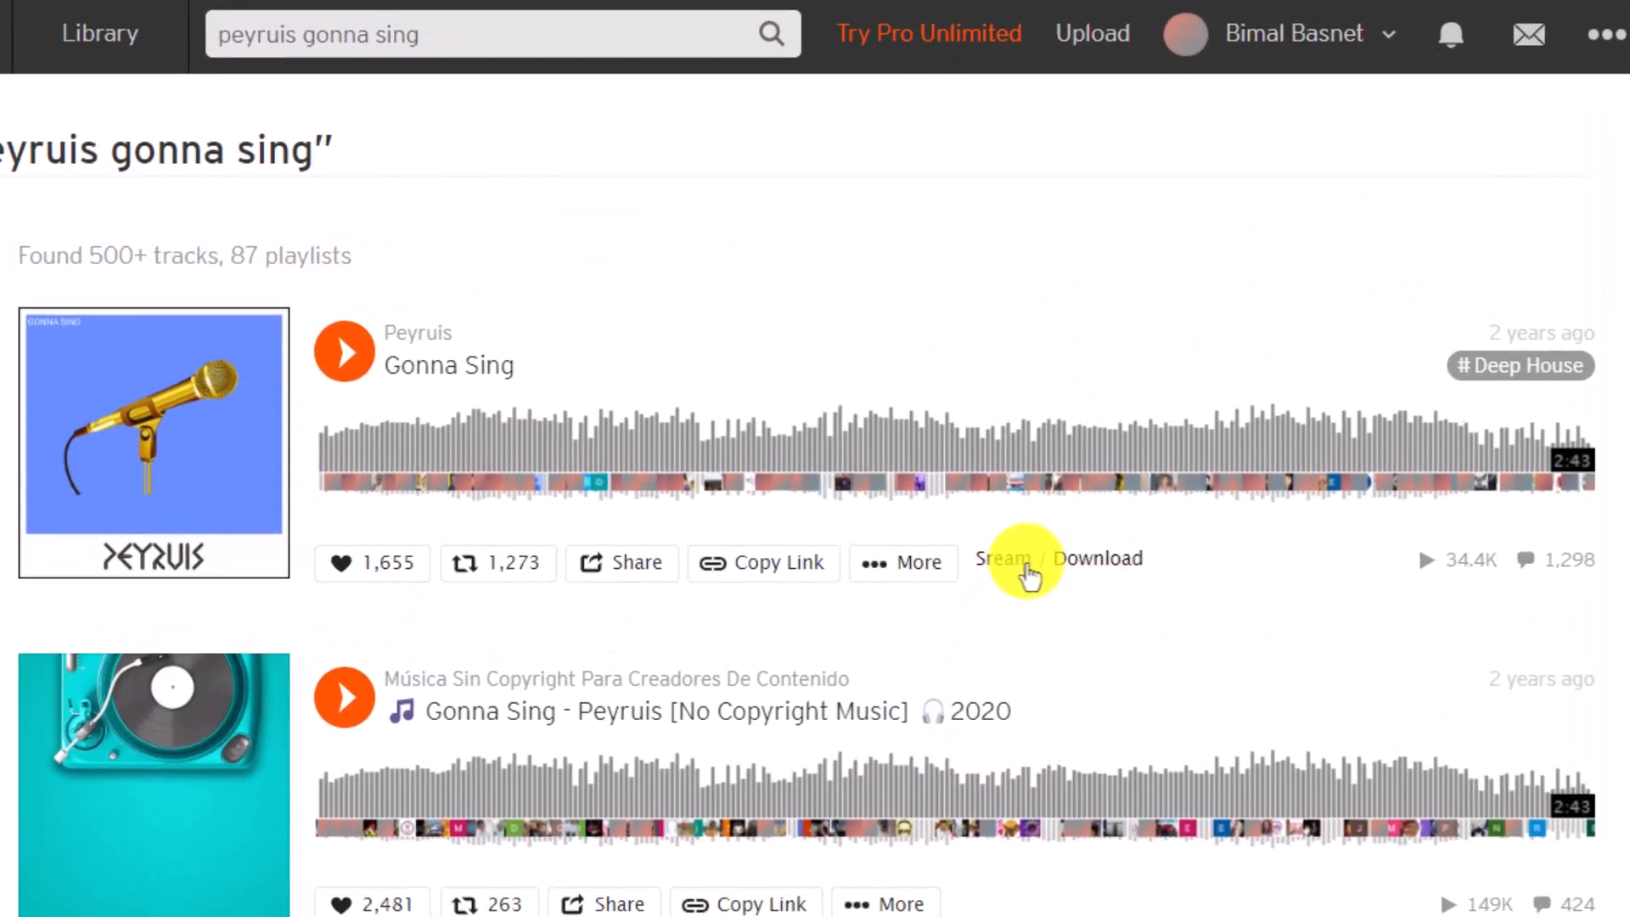
mouse_move(1128, 561)
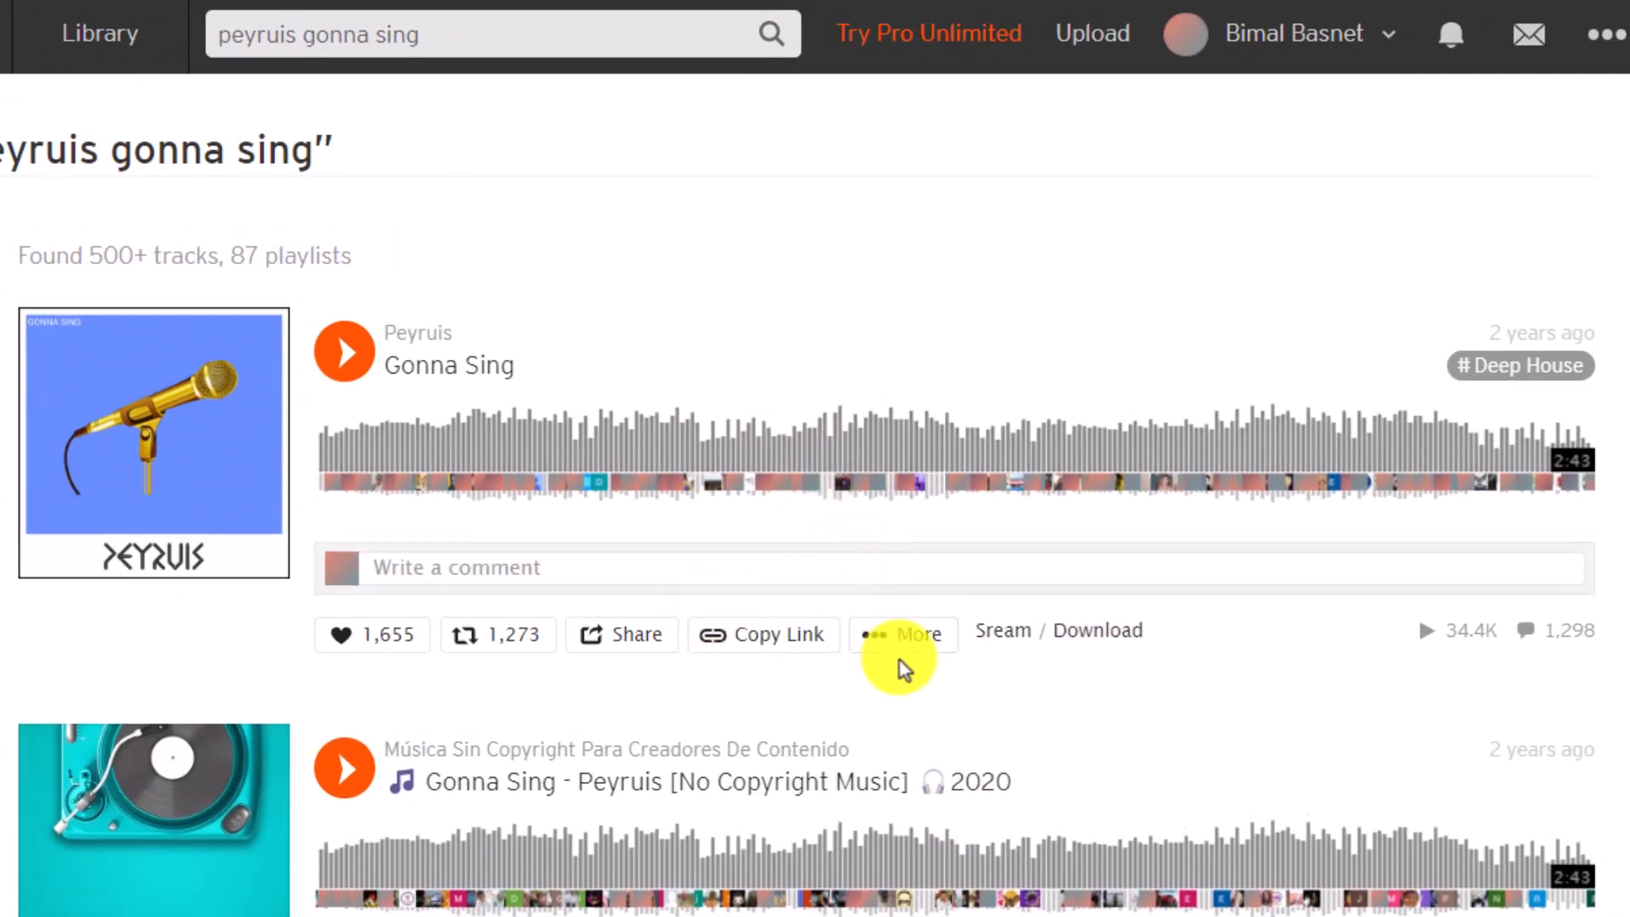
click(902, 634)
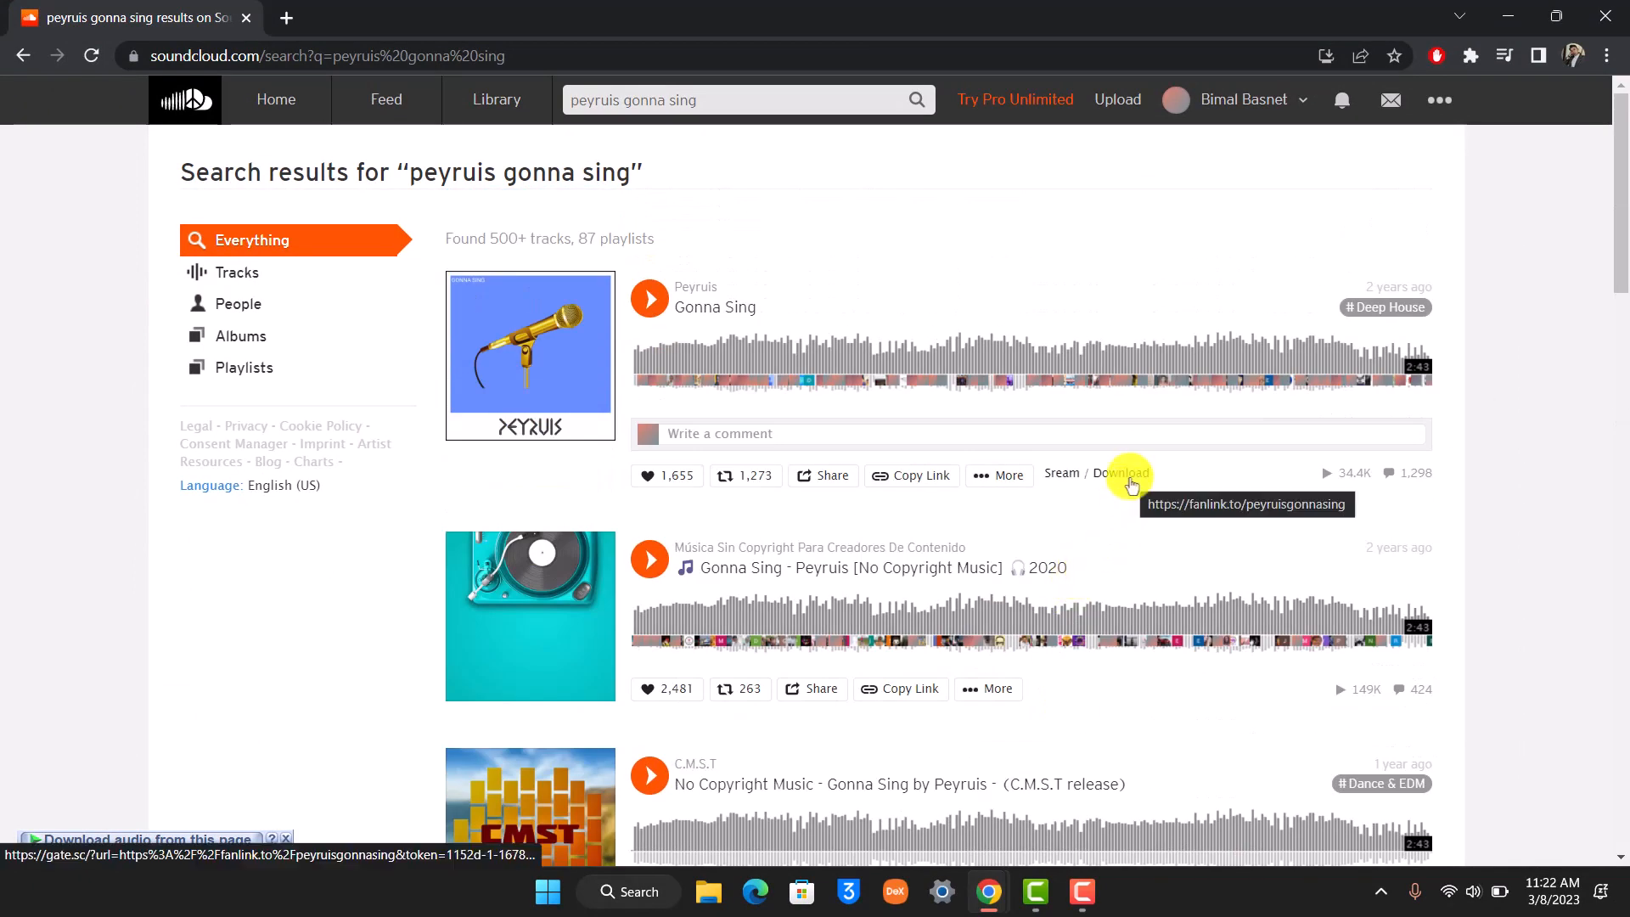
click(1121, 476)
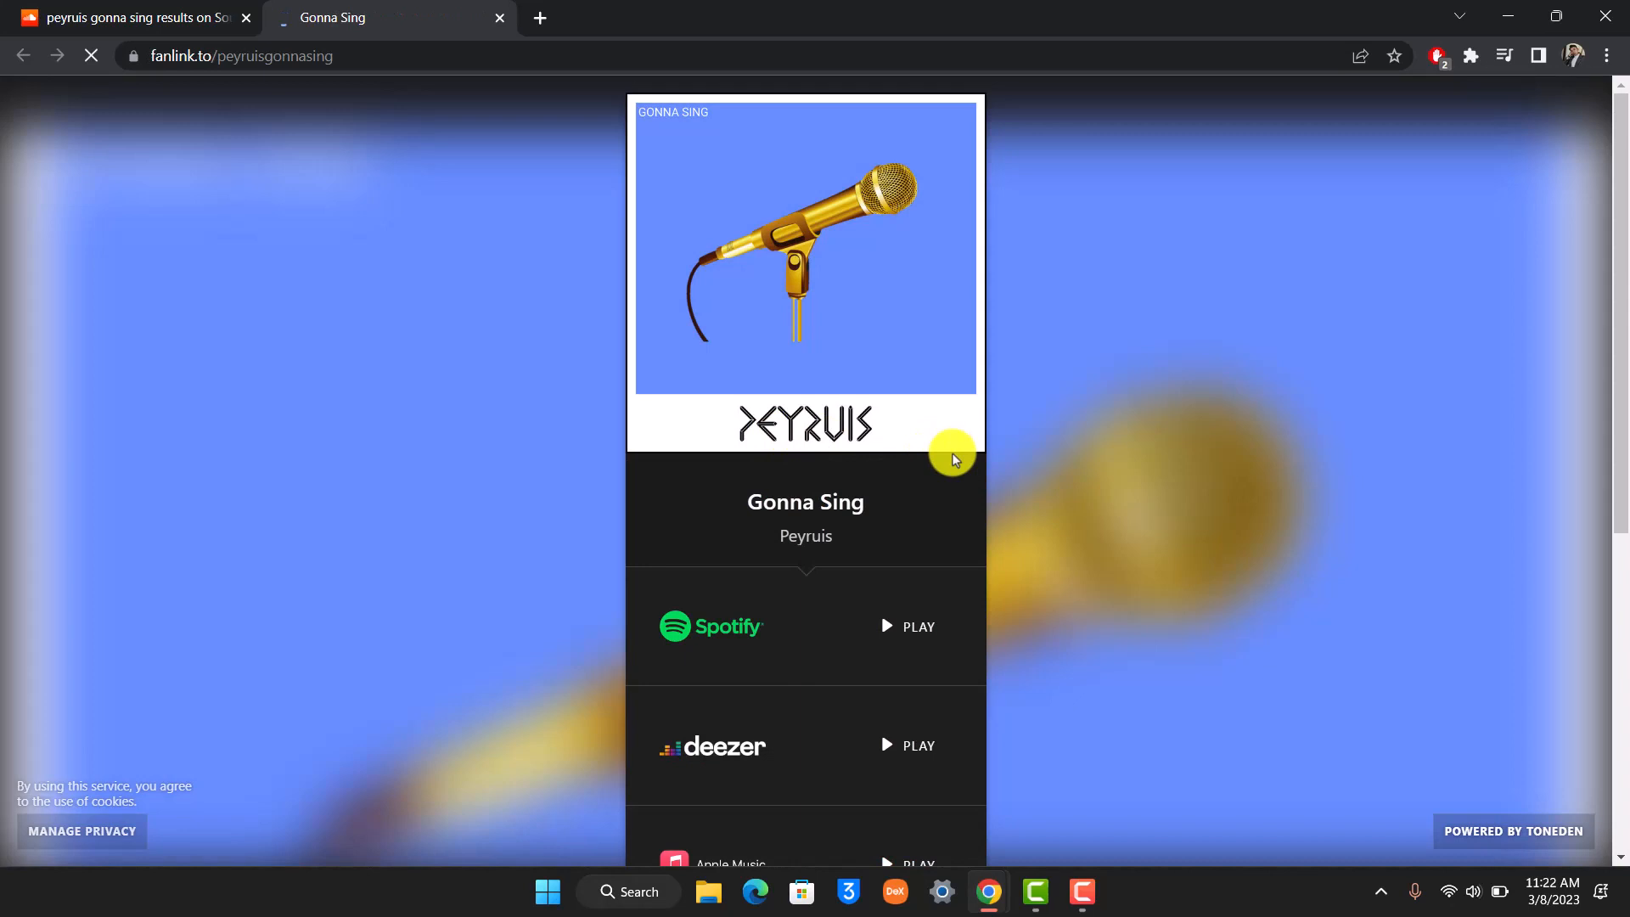
- Choose Hypeddit's FREE DOWNLOAD option on the Fanlink page
scroll(down, 3)
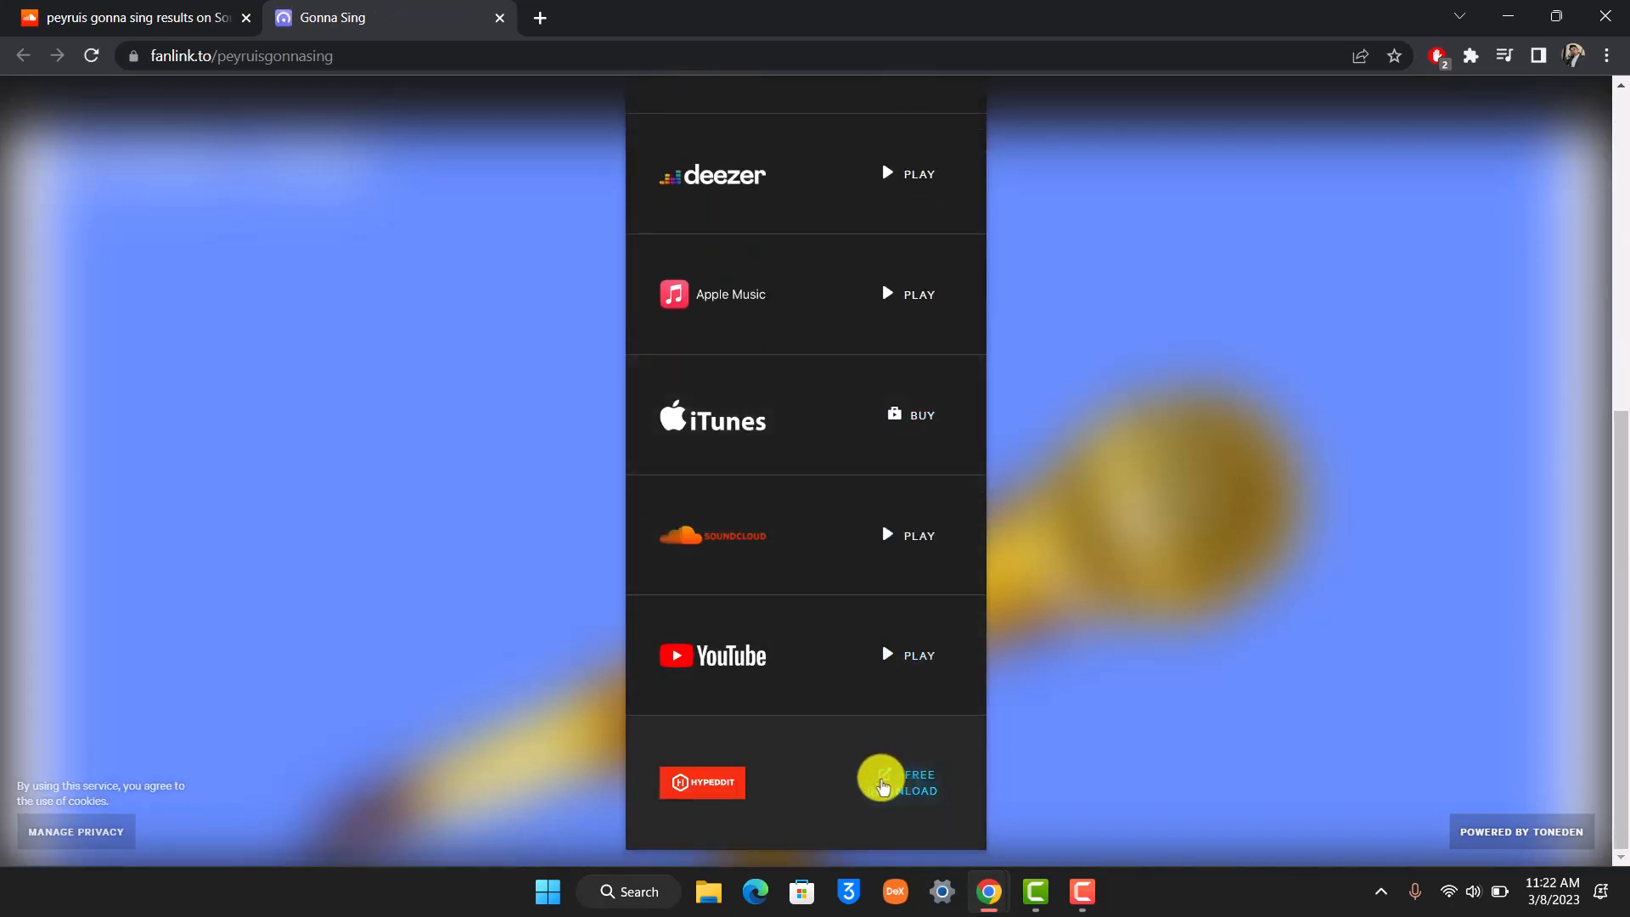
click(899, 782)
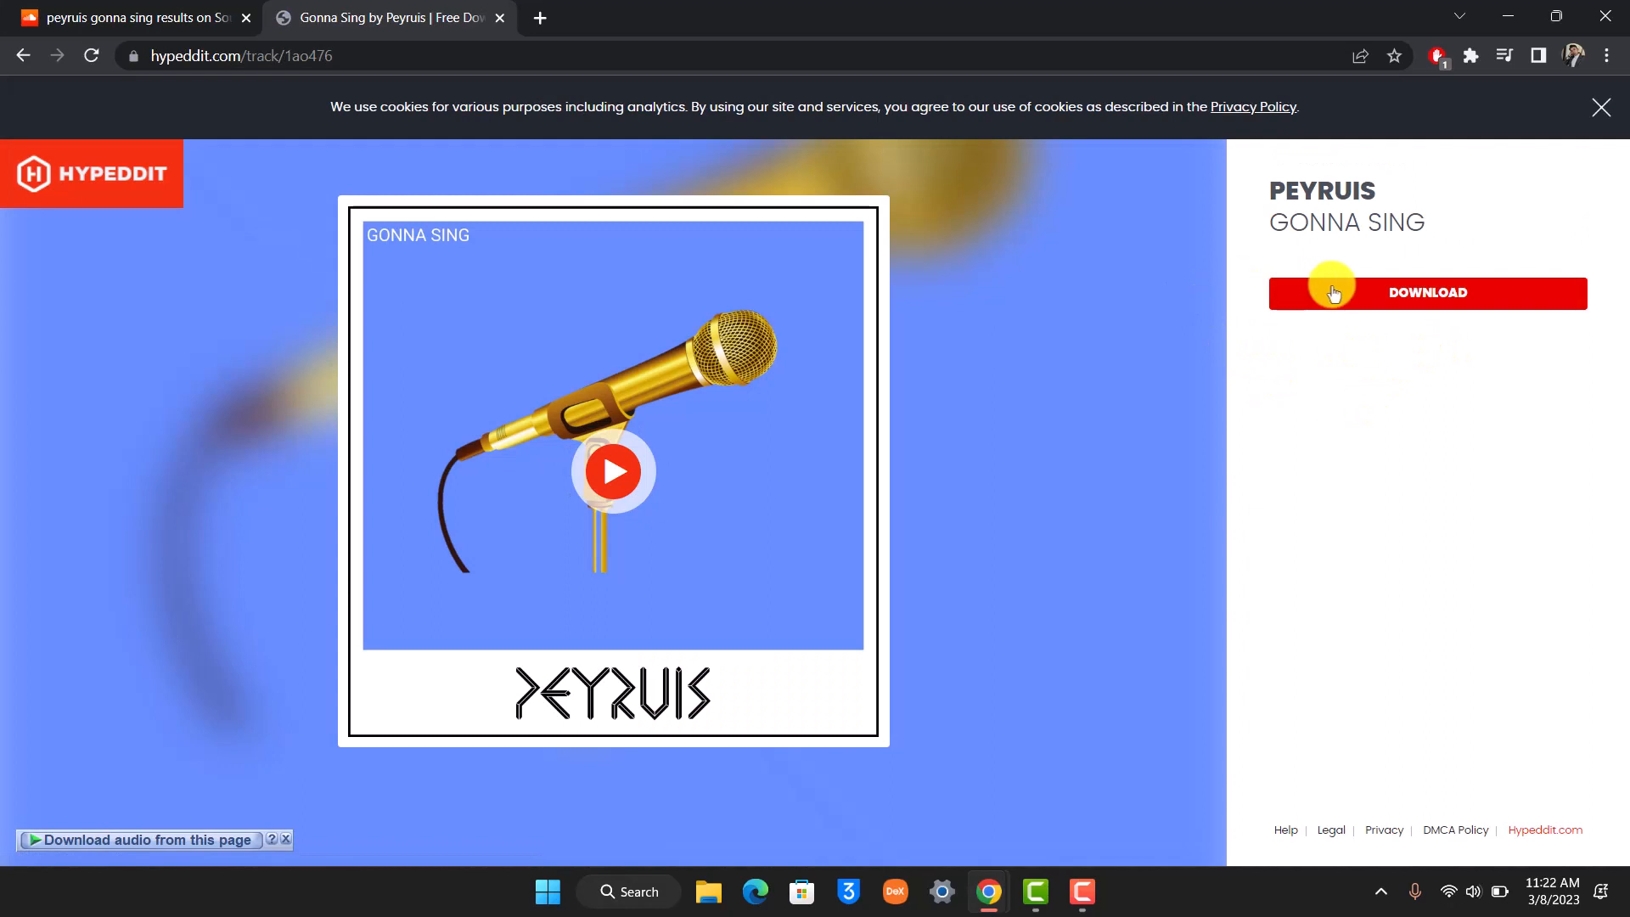
- Choose the SoundCloud unlock, comment 'Great Song!!', and start connecting
click(1426, 293)
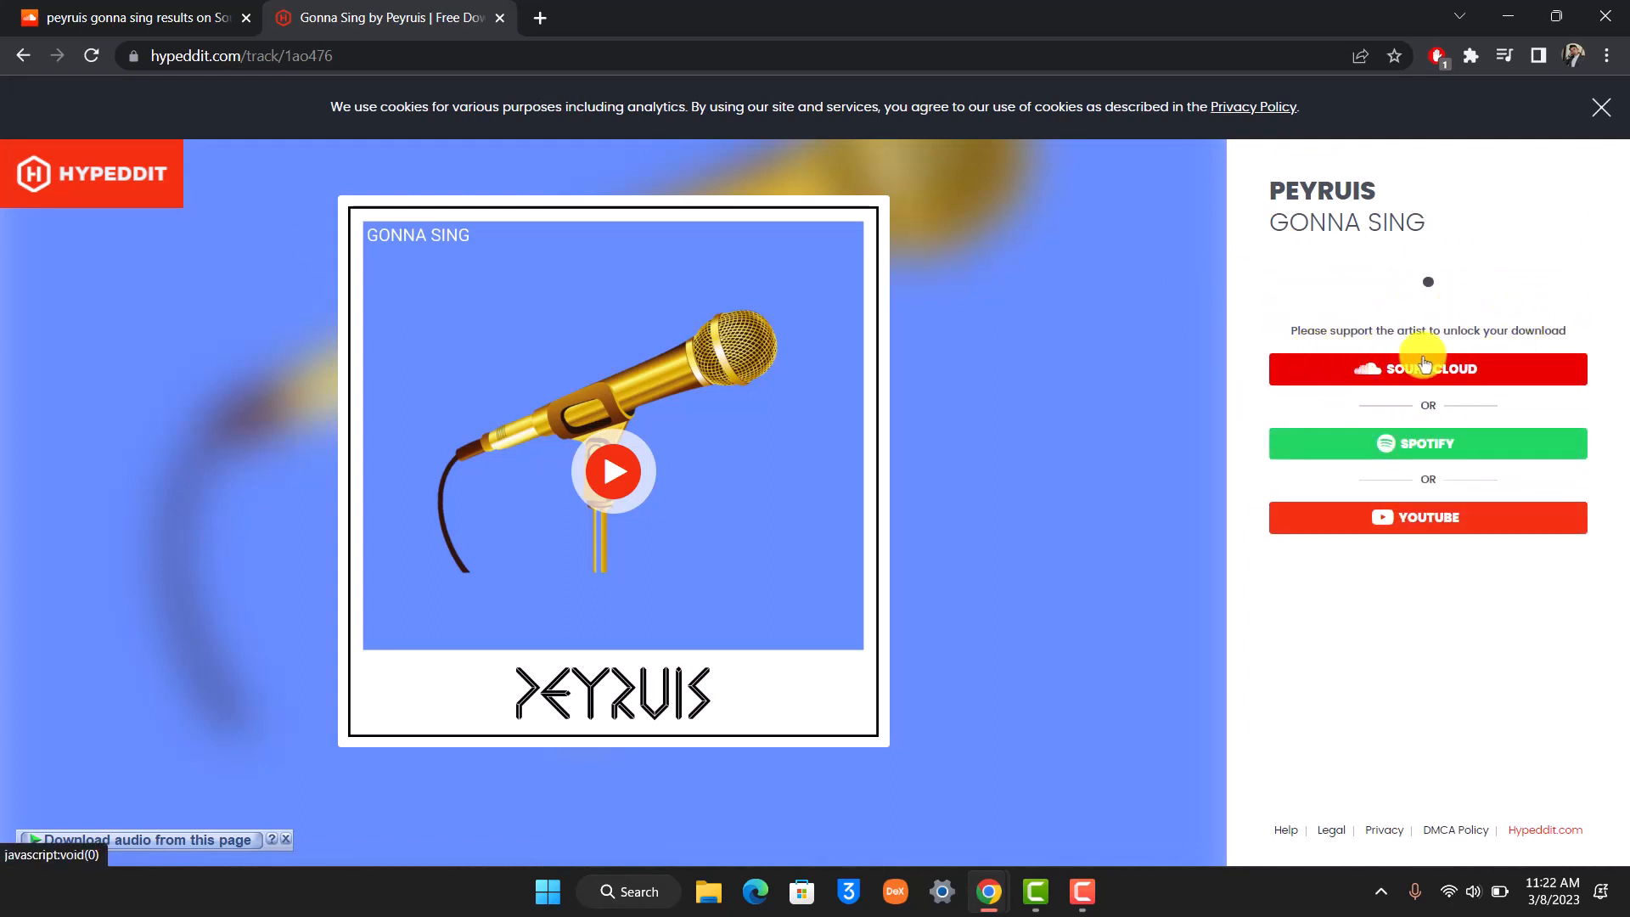
click(1427, 368)
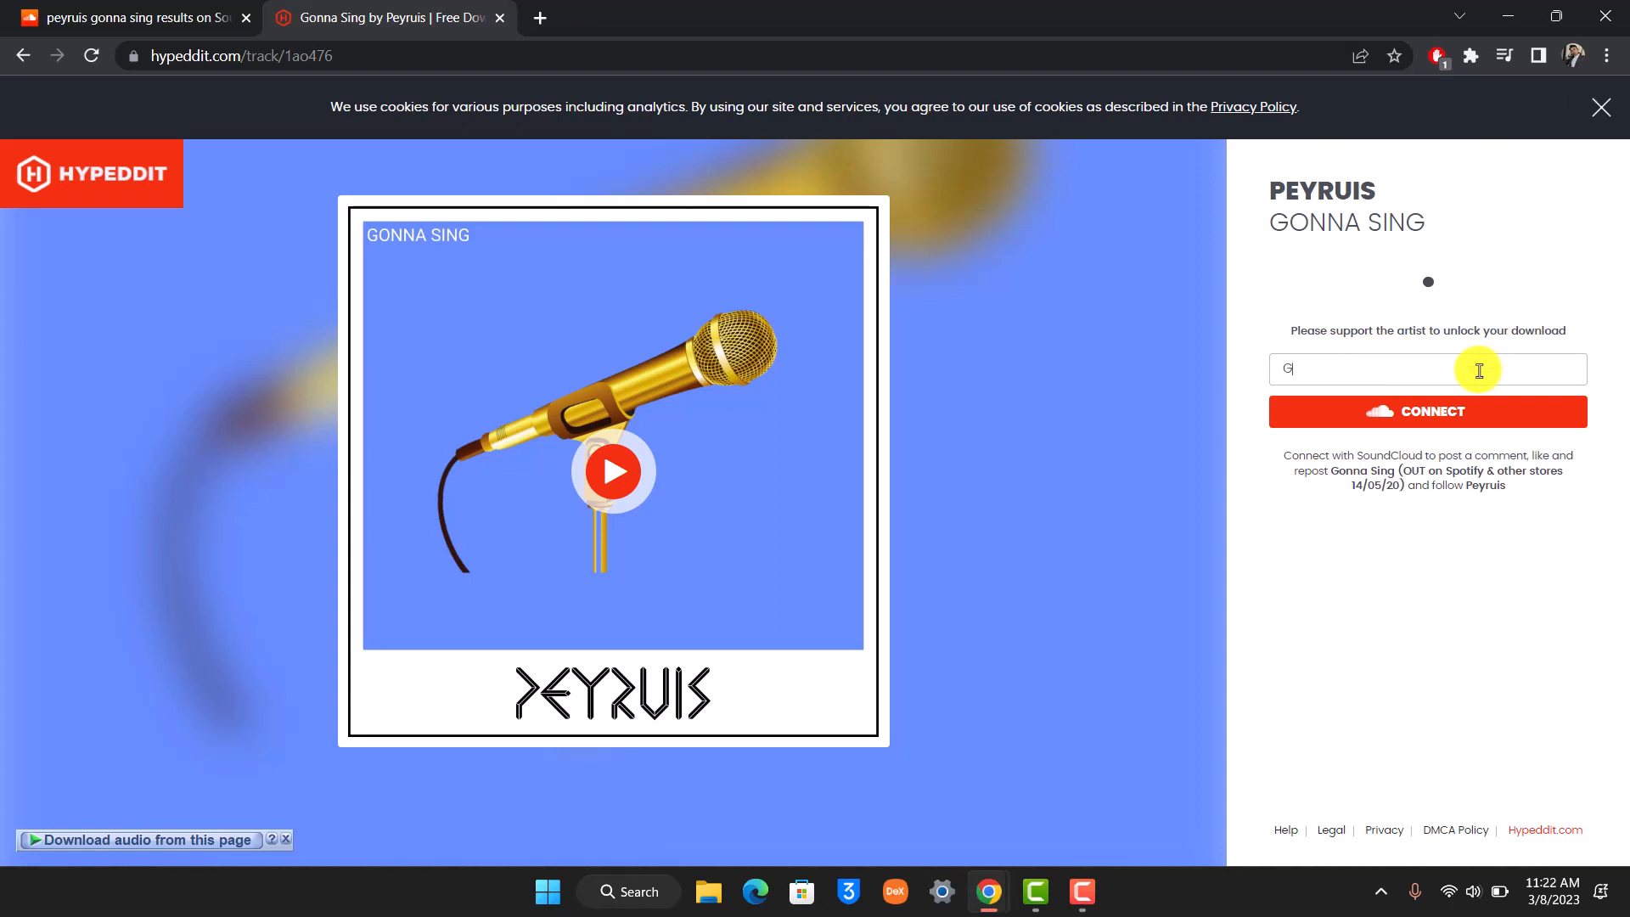
text(reat Song)
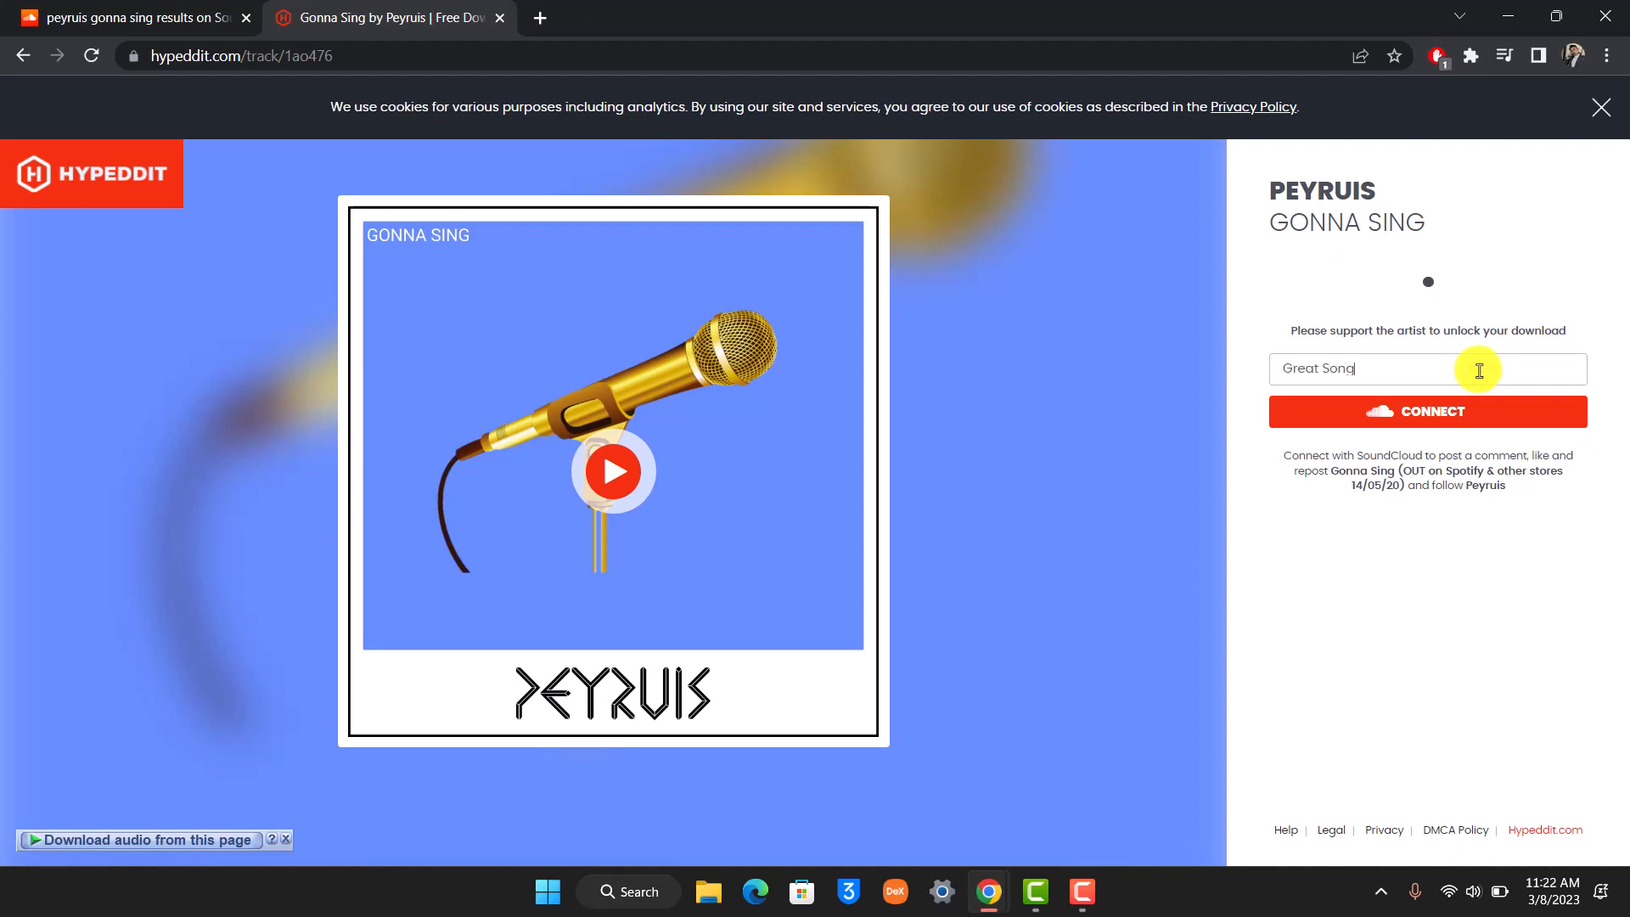
click(1427, 411)
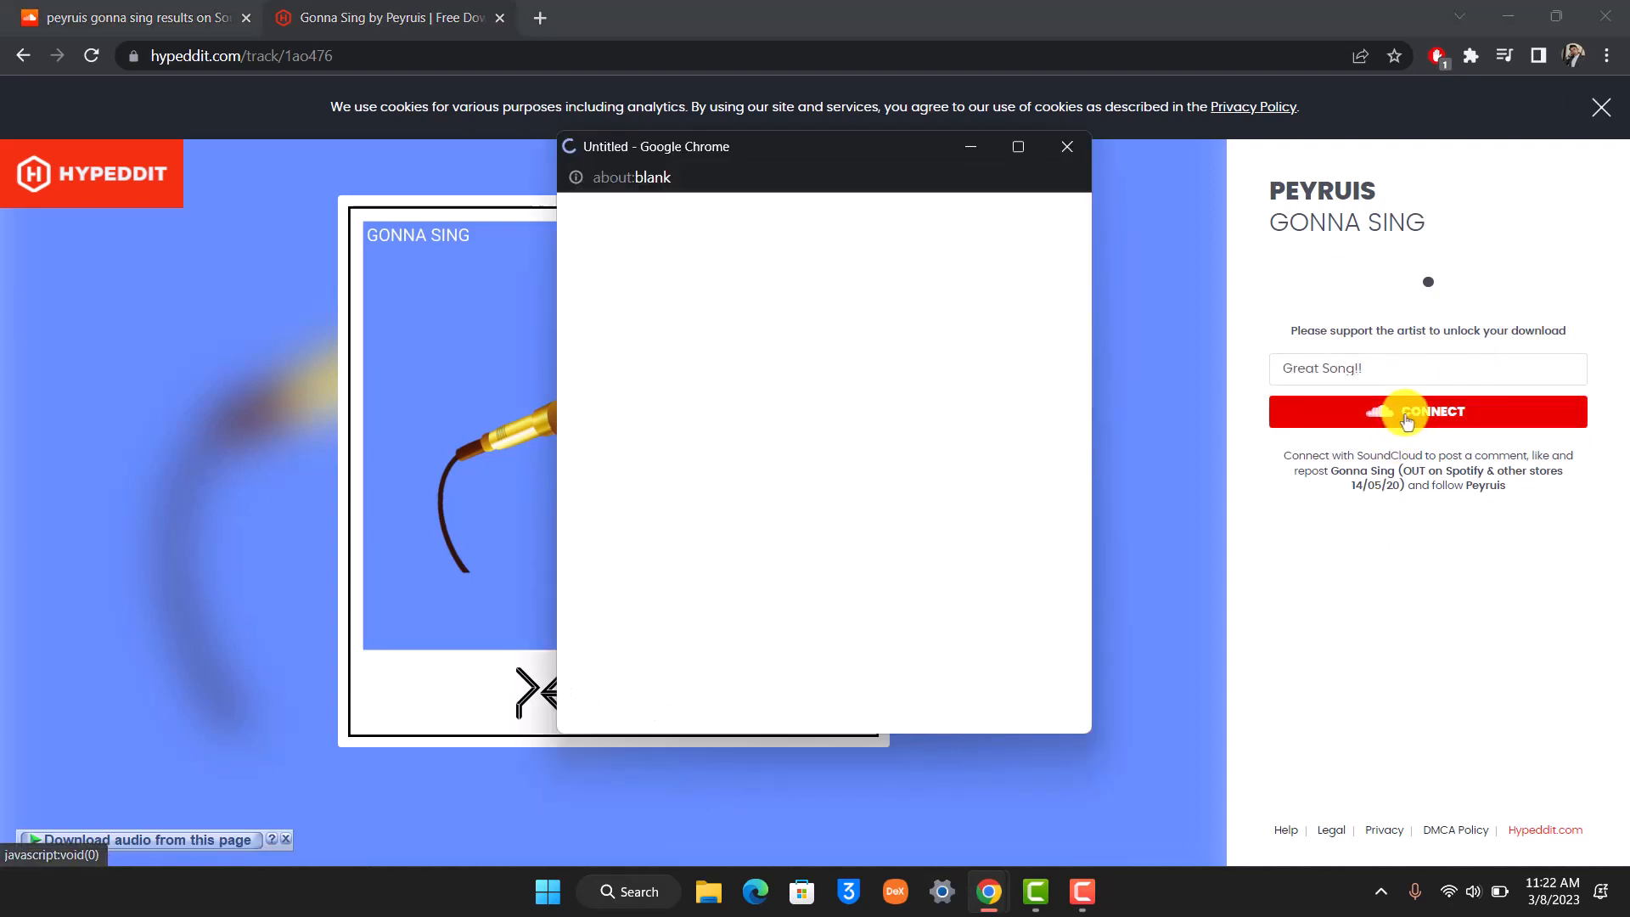
- Allow Hypeddit access to the SoundCloud account in the connection popup
click(1426, 411)
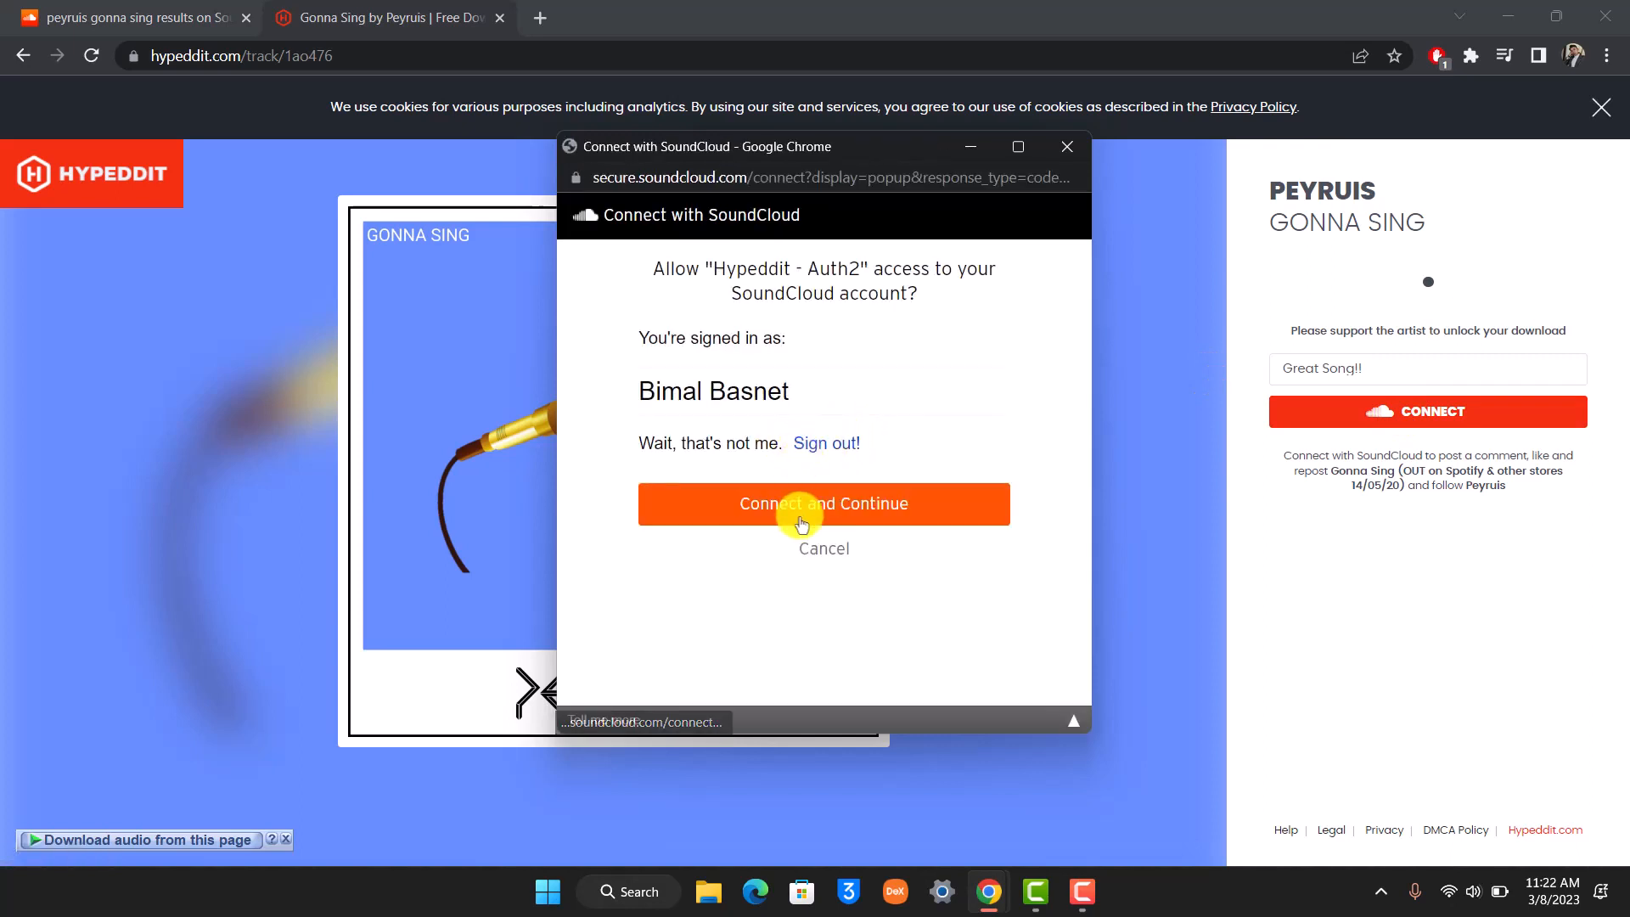
click(824, 503)
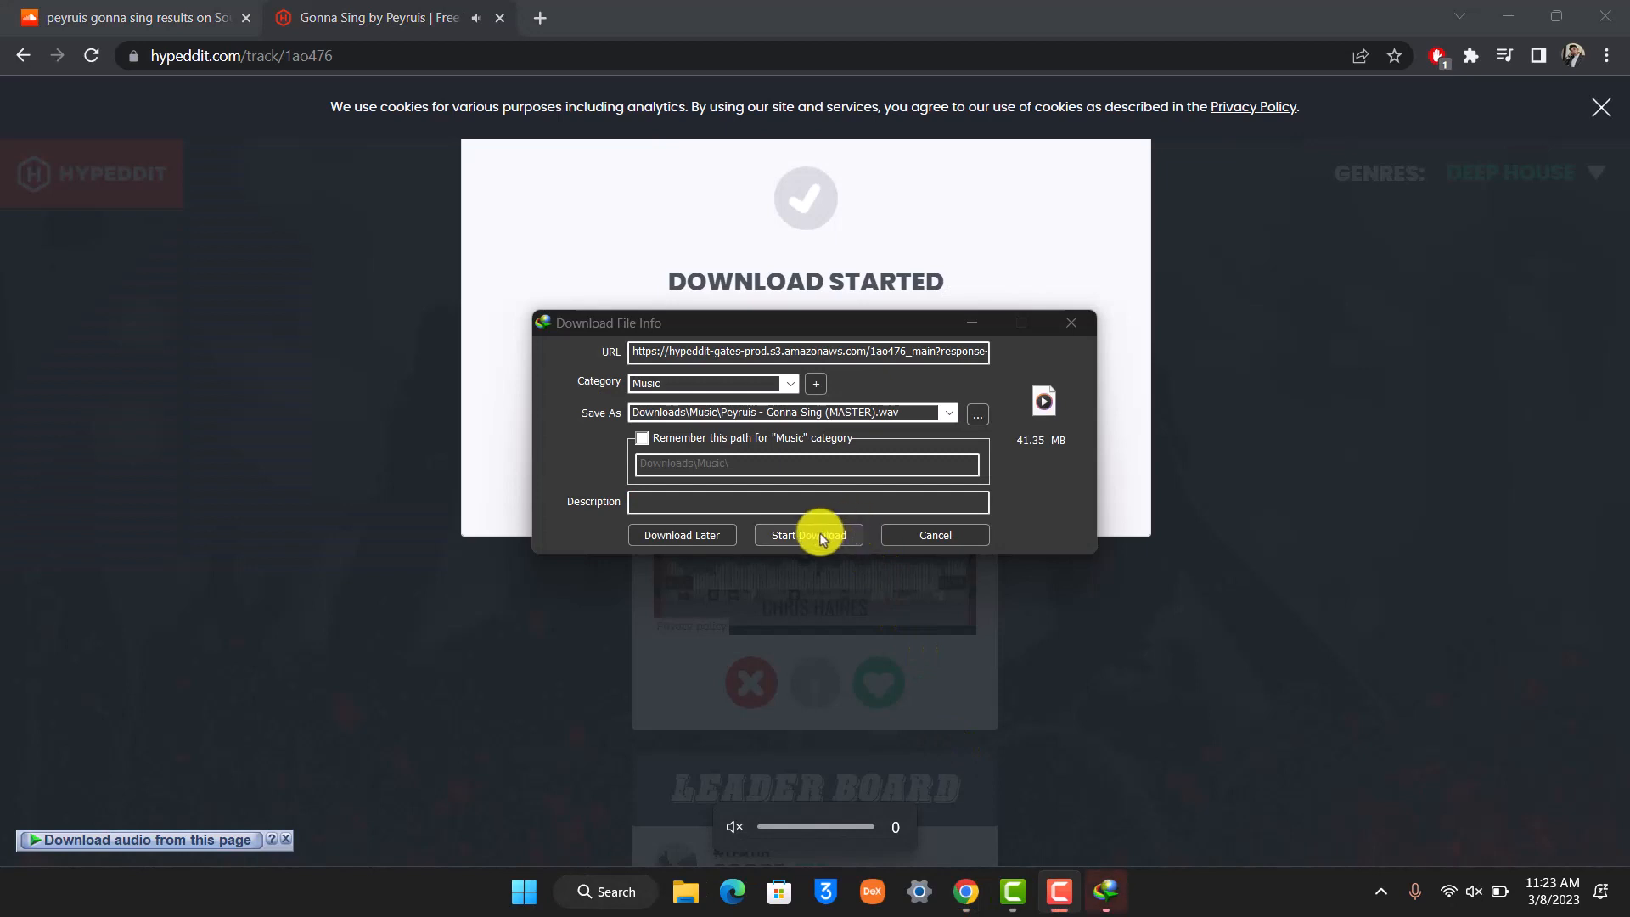
- Start the Gonna Sing (MASTER).wav download and dismiss the progress window
click(808, 534)
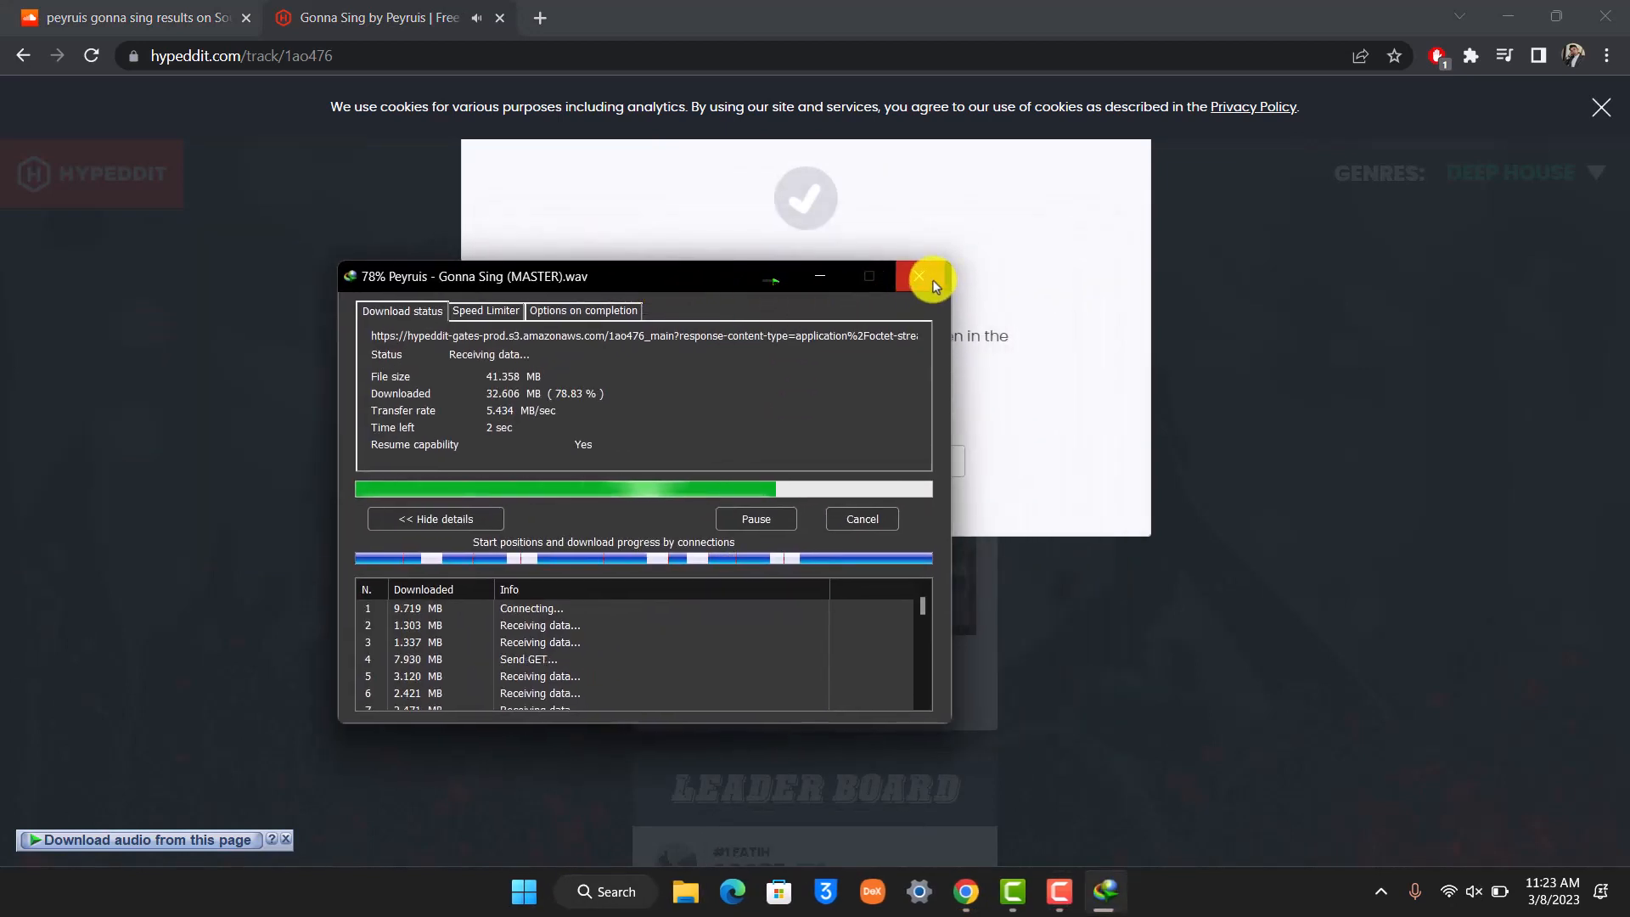
click(919, 277)
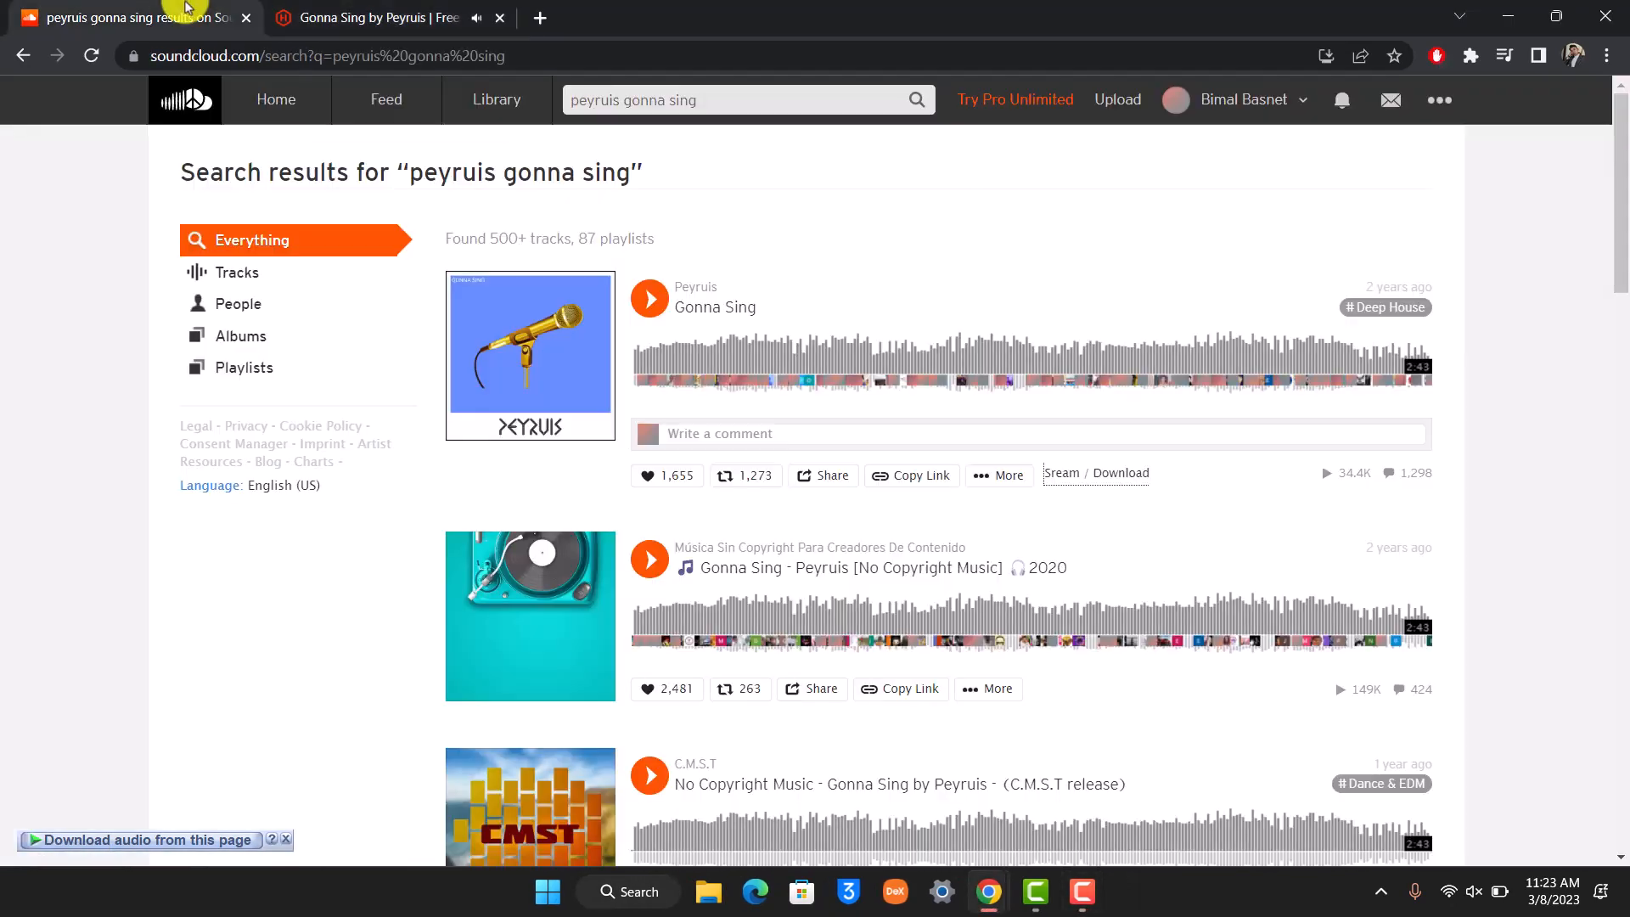
- Close the Hypeddit tab, returning to the 'peyruis gonna sing' results
click(499, 18)
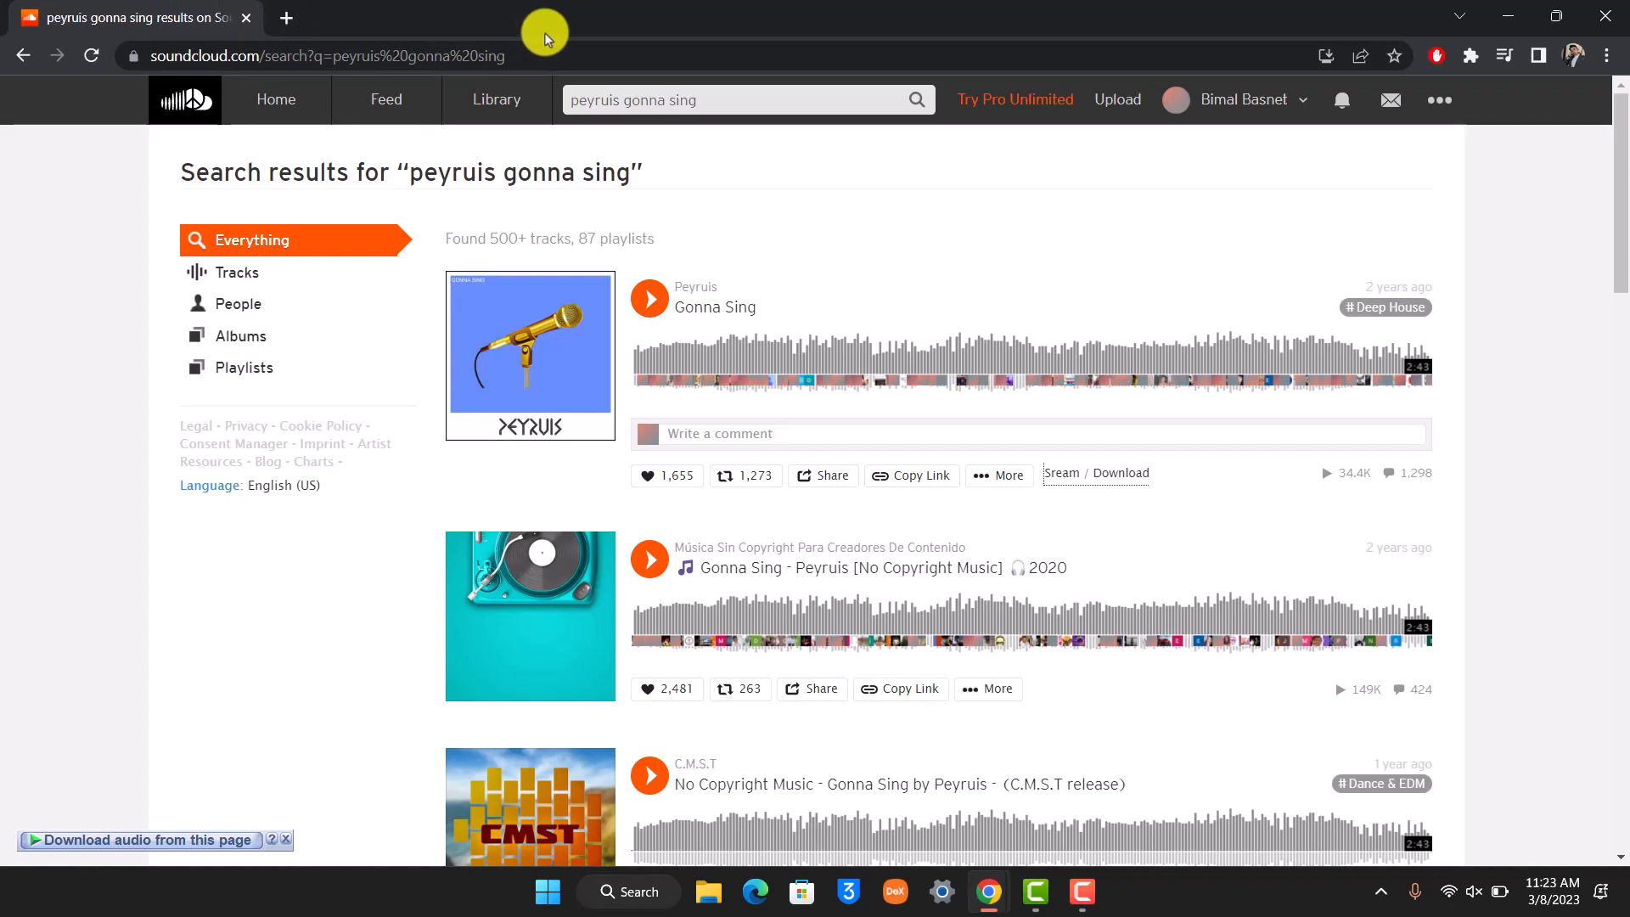
mouse_move(509, 336)
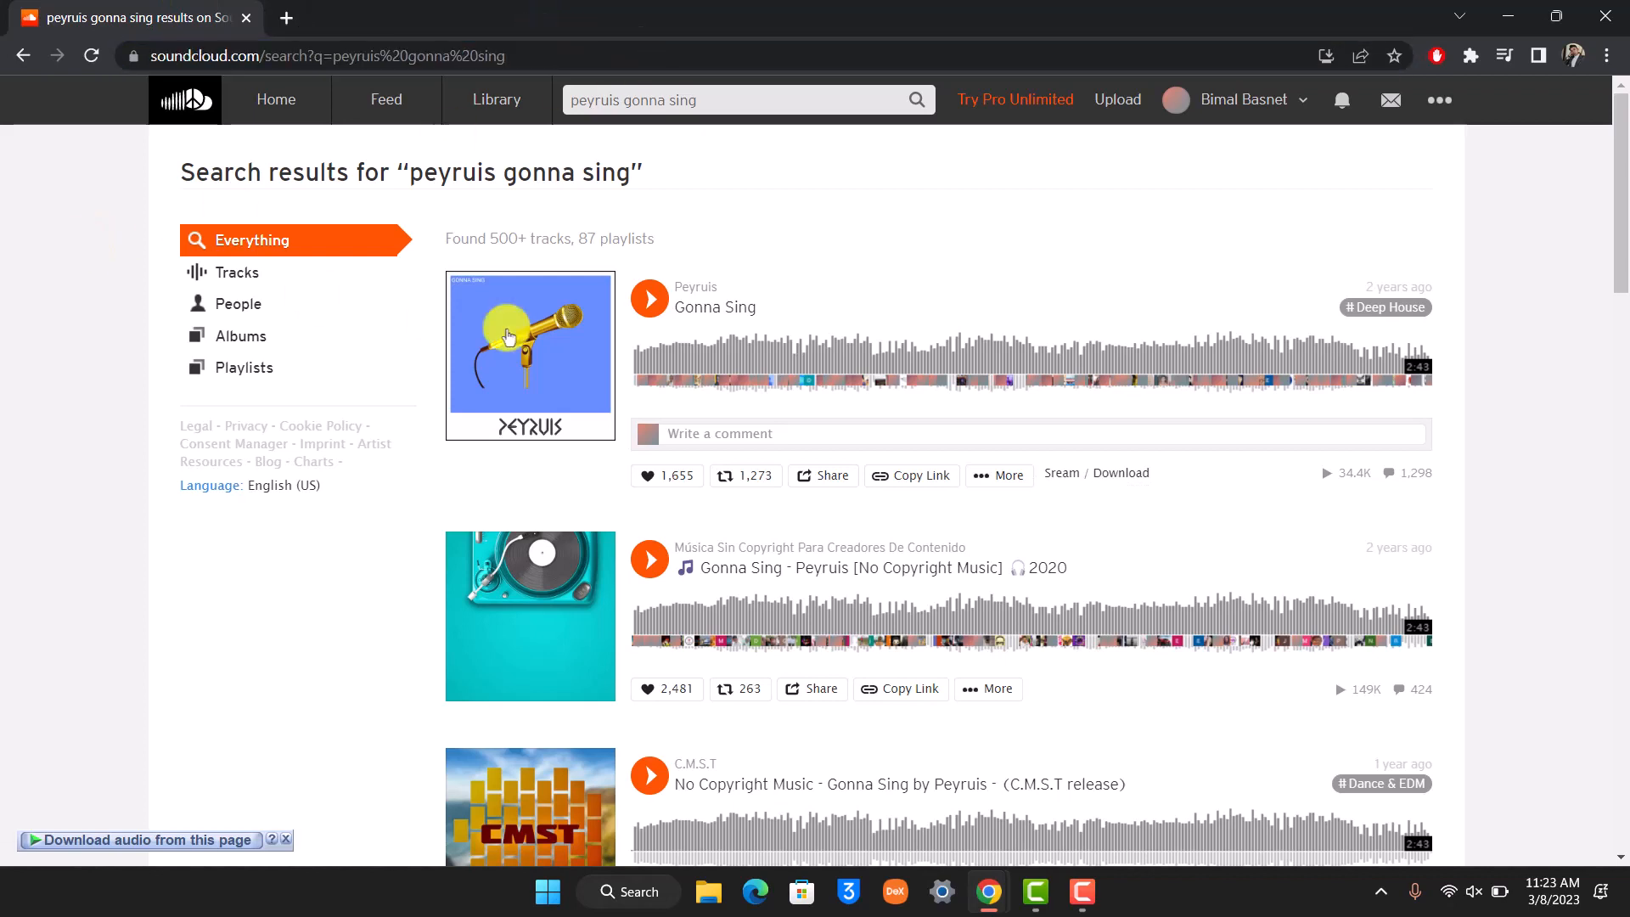
mouse_move(1488, 336)
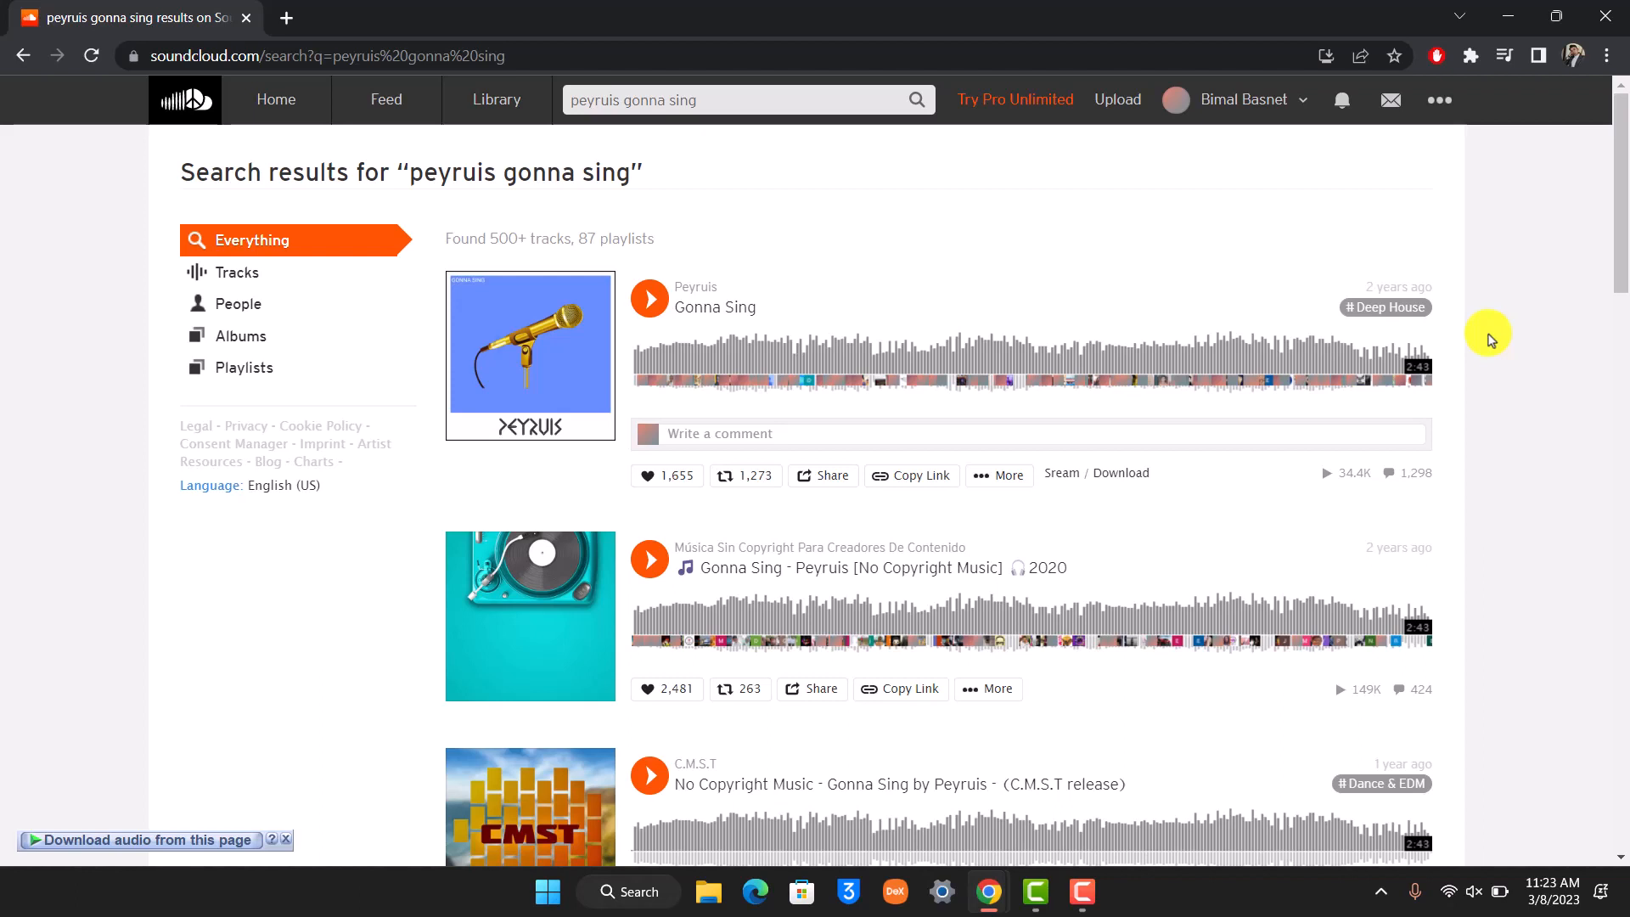
mouse_move(1297, 584)
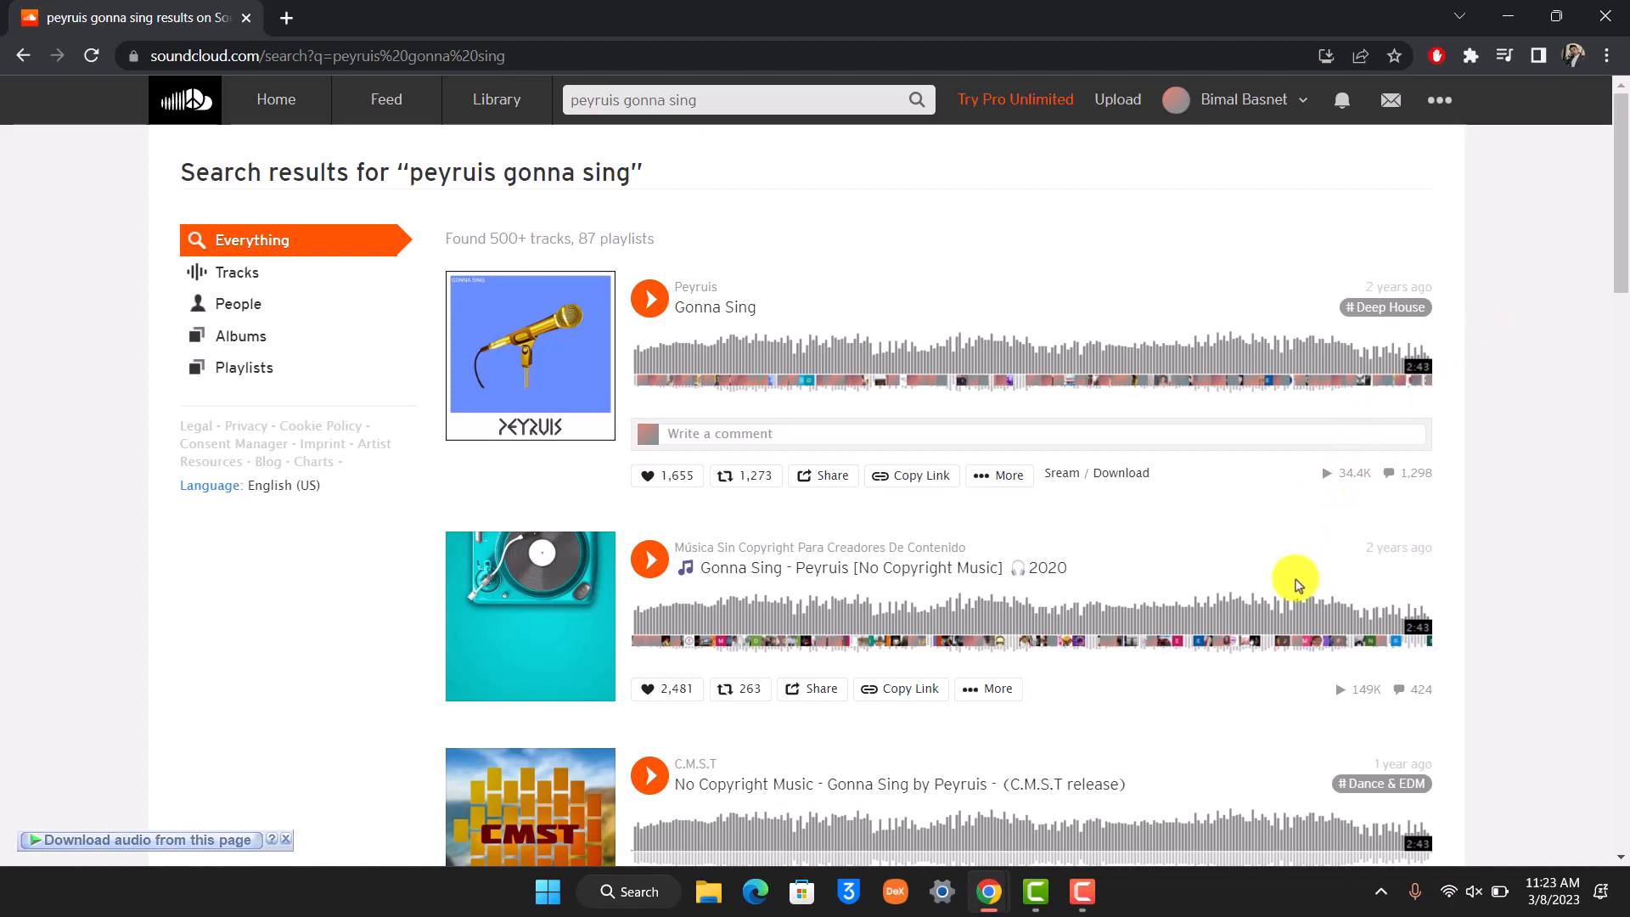